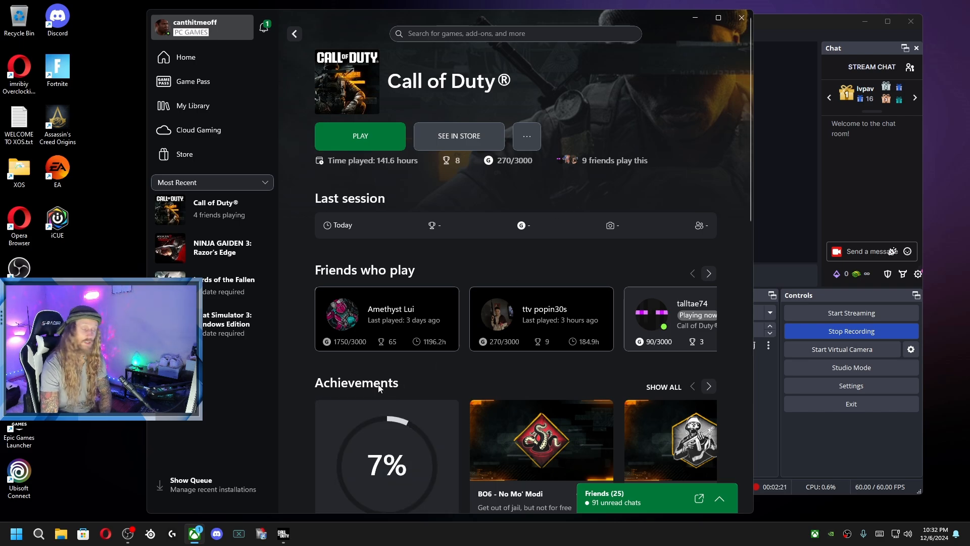
Step: Launch the Microsoft Store from Windows Search so it lands on its Home page
{"action": "left_click", "coordinate": [39, 533]}
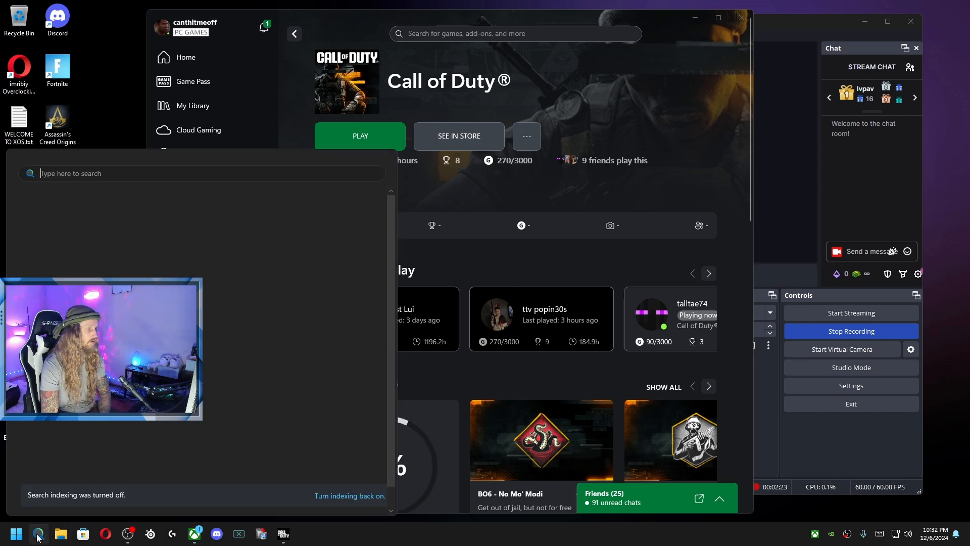
{"action": "type", "text": "storage settings"}
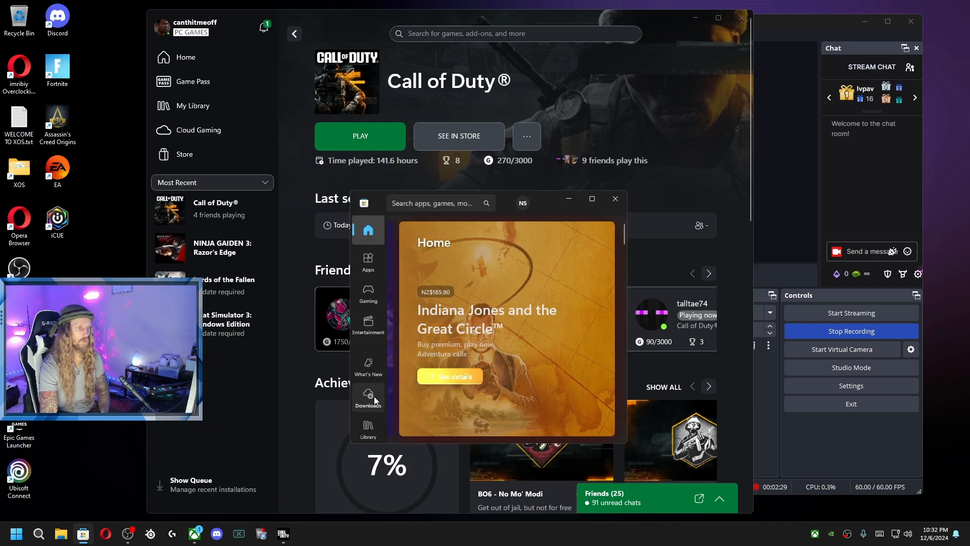
Step: Show the Updates & downloads list with Lords of the Fallen and Goat Simulator 3 pending
{"action": "left_click", "coordinate": [368, 396]}
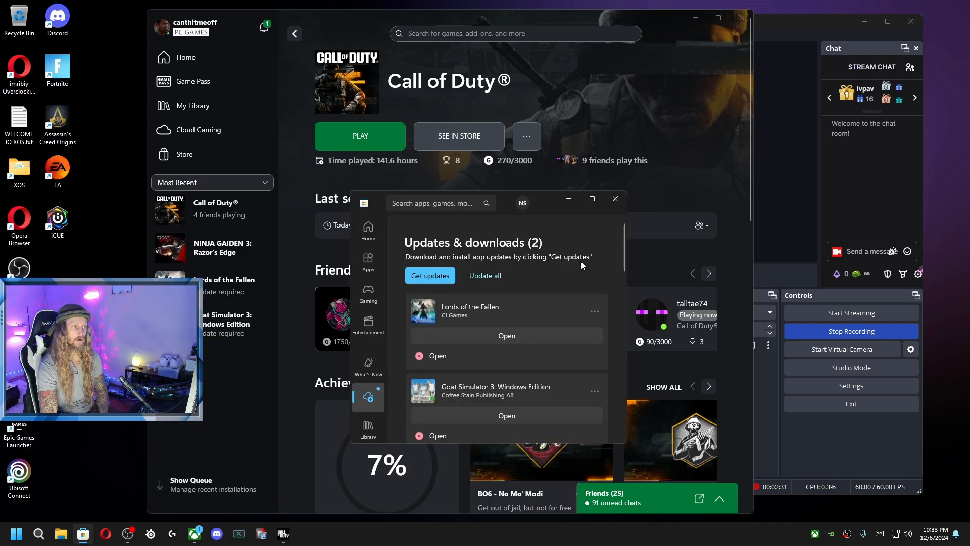
{"action": "scroll", "scroll_direction": "down", "scroll_amount": 3}
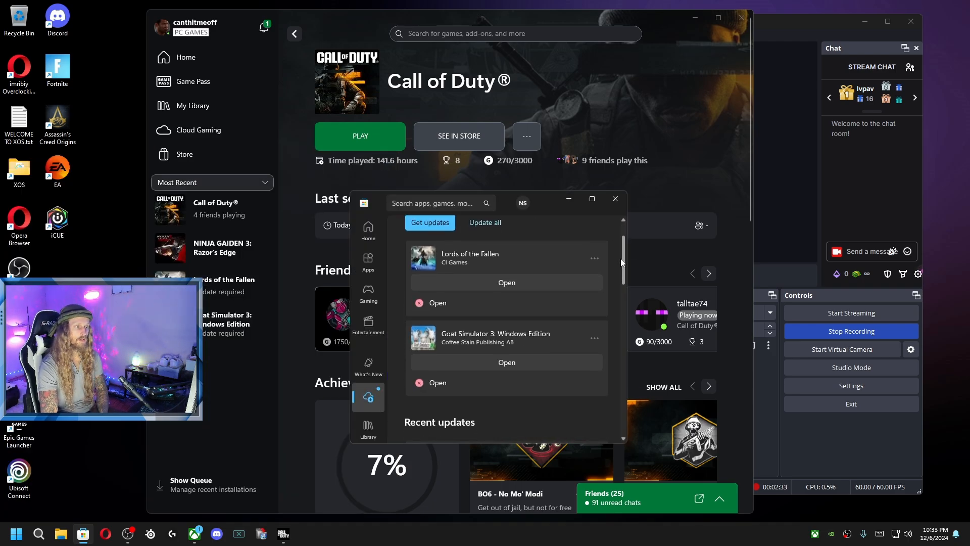
{"action": "scroll", "scroll_direction": "down", "scroll_amount": 3}
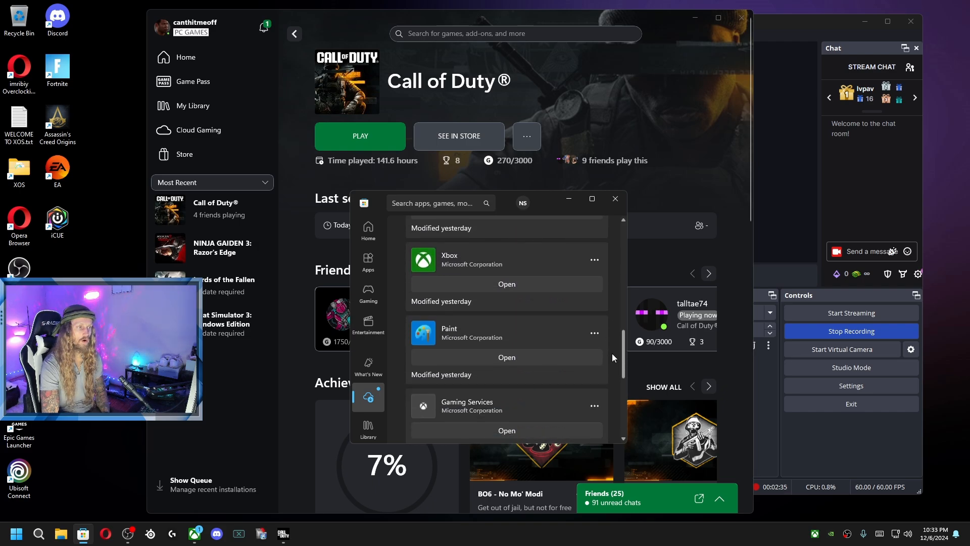
{"action": "scroll", "scroll_direction": "down", "scroll_amount": 3}
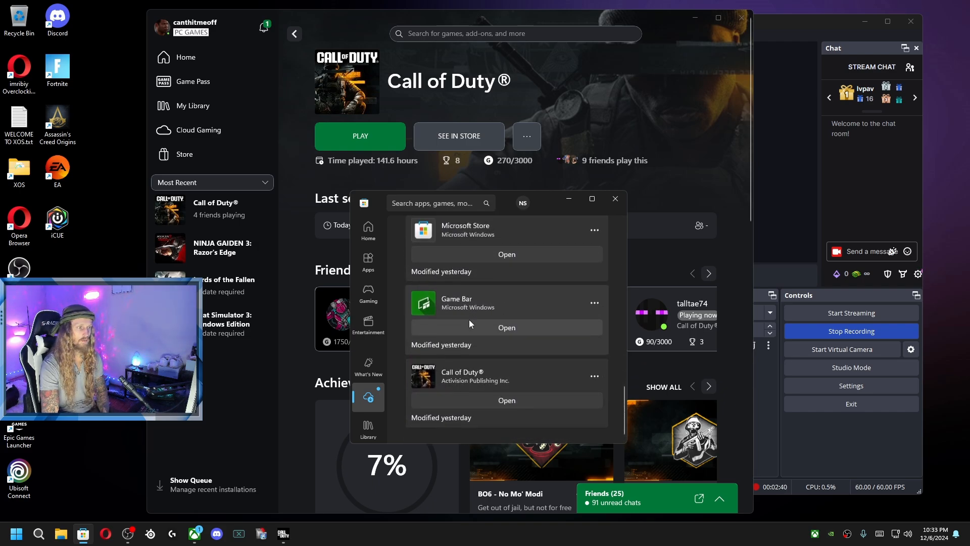
{"action": "scroll", "scroll_direction": "down", "scroll_amount": 3}
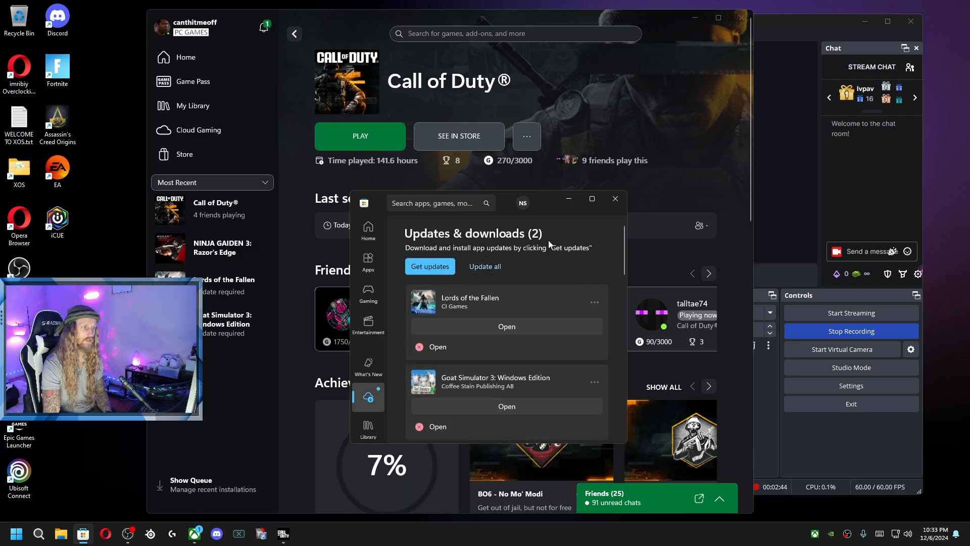
{"action": "mouse_move", "coordinate": [534, 253]}
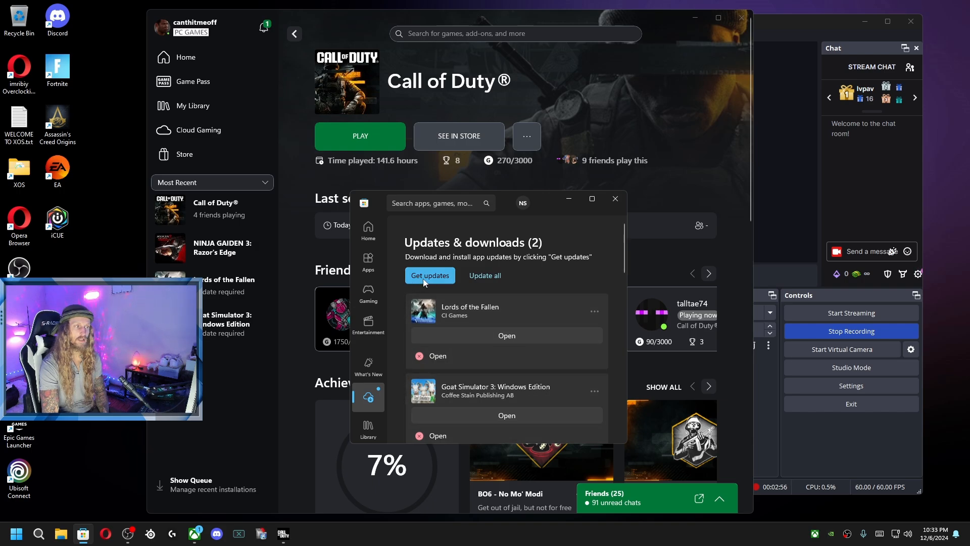
Step: Get updates and Update all, so Goat Simulator 3 updates and Lords of the Fallen downloads
{"action": "left_click", "coordinate": [430, 275]}
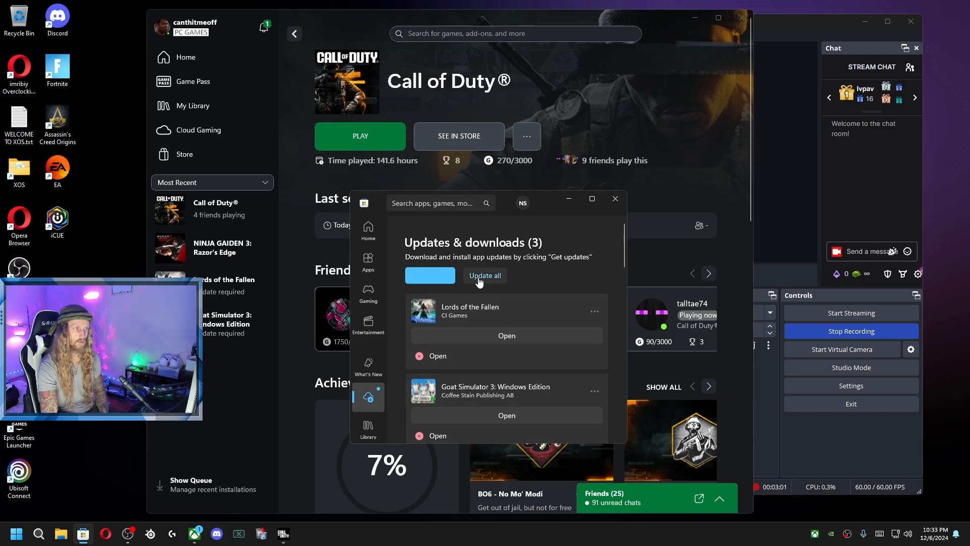
{"action": "left_click", "coordinate": [485, 275]}
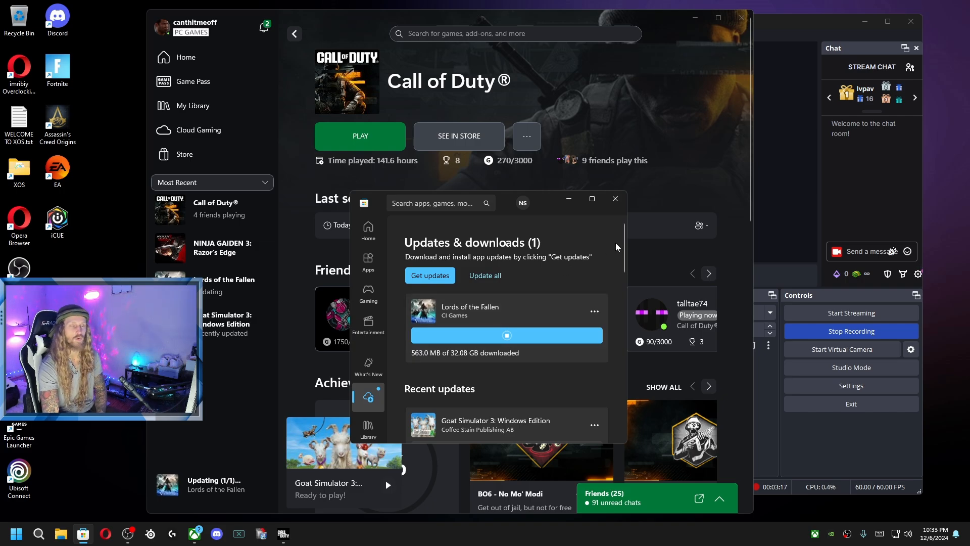
{"action": "mouse_move", "coordinate": [627, 244]}
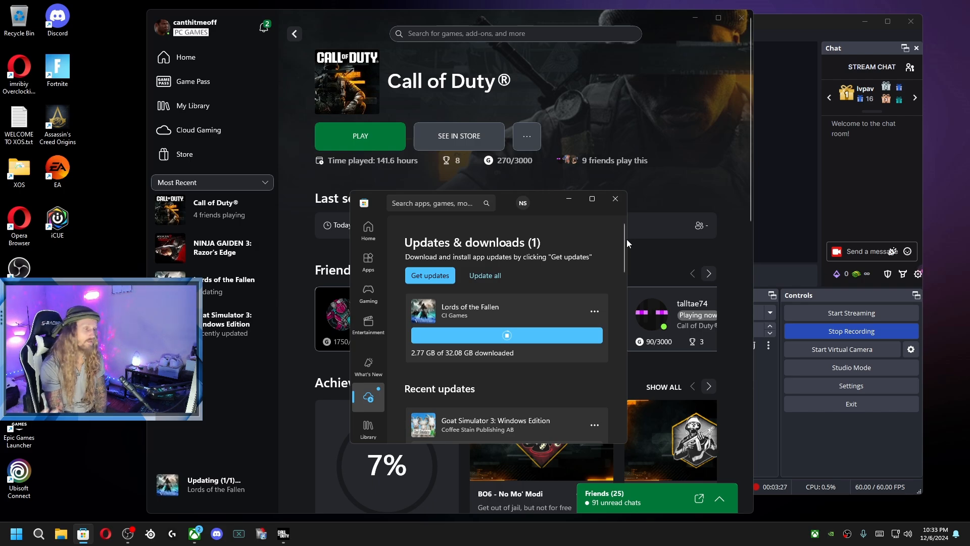
{"action": "mouse_move", "coordinate": [572, 155]}
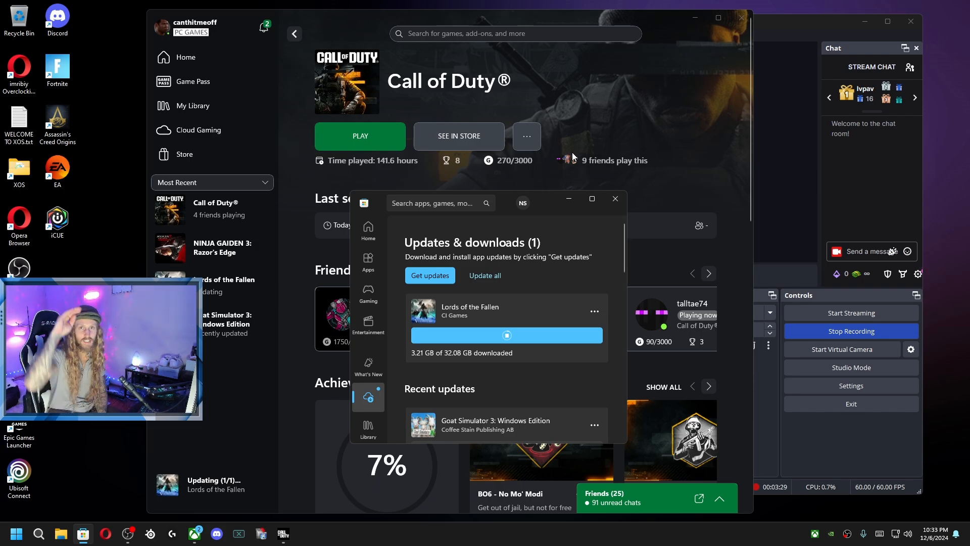